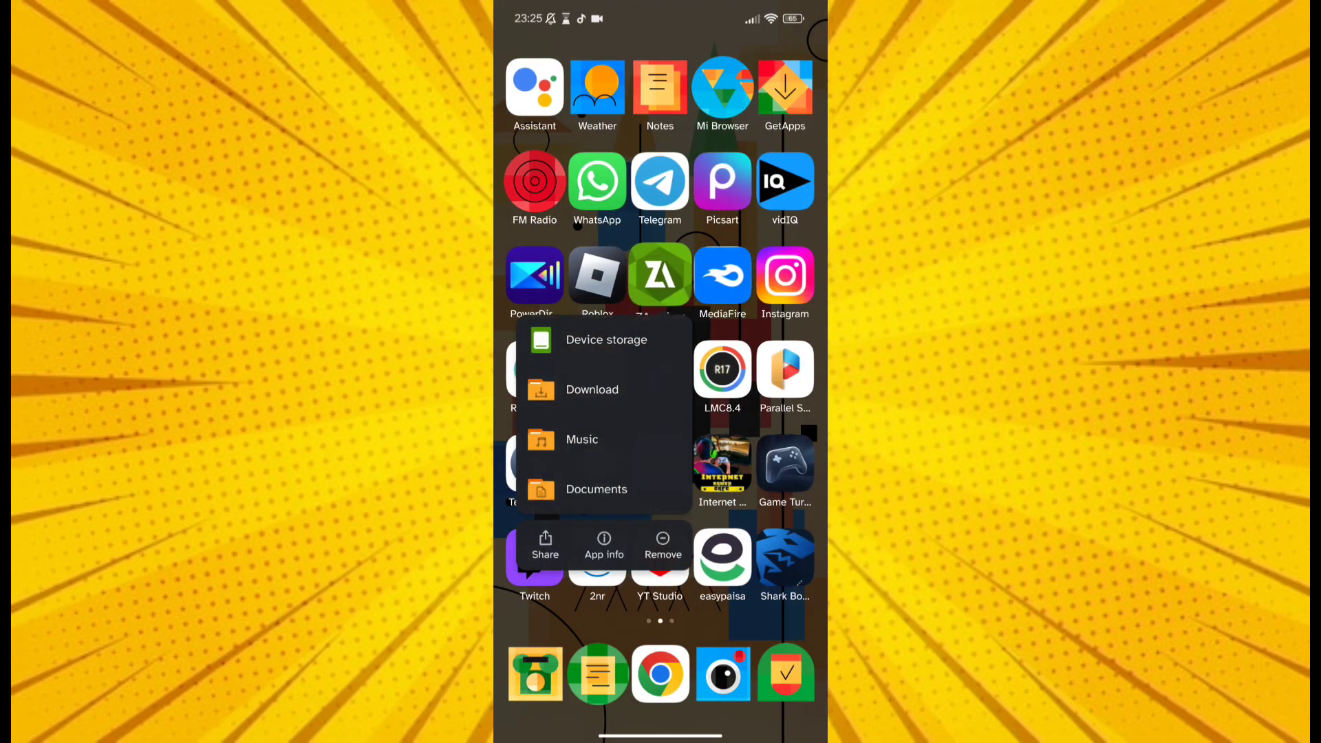
Open ZArchiver's Download folder and scroll through its files to find GAME TURBO.7z
{"action": "left_click", "coordinate": [592, 389]}
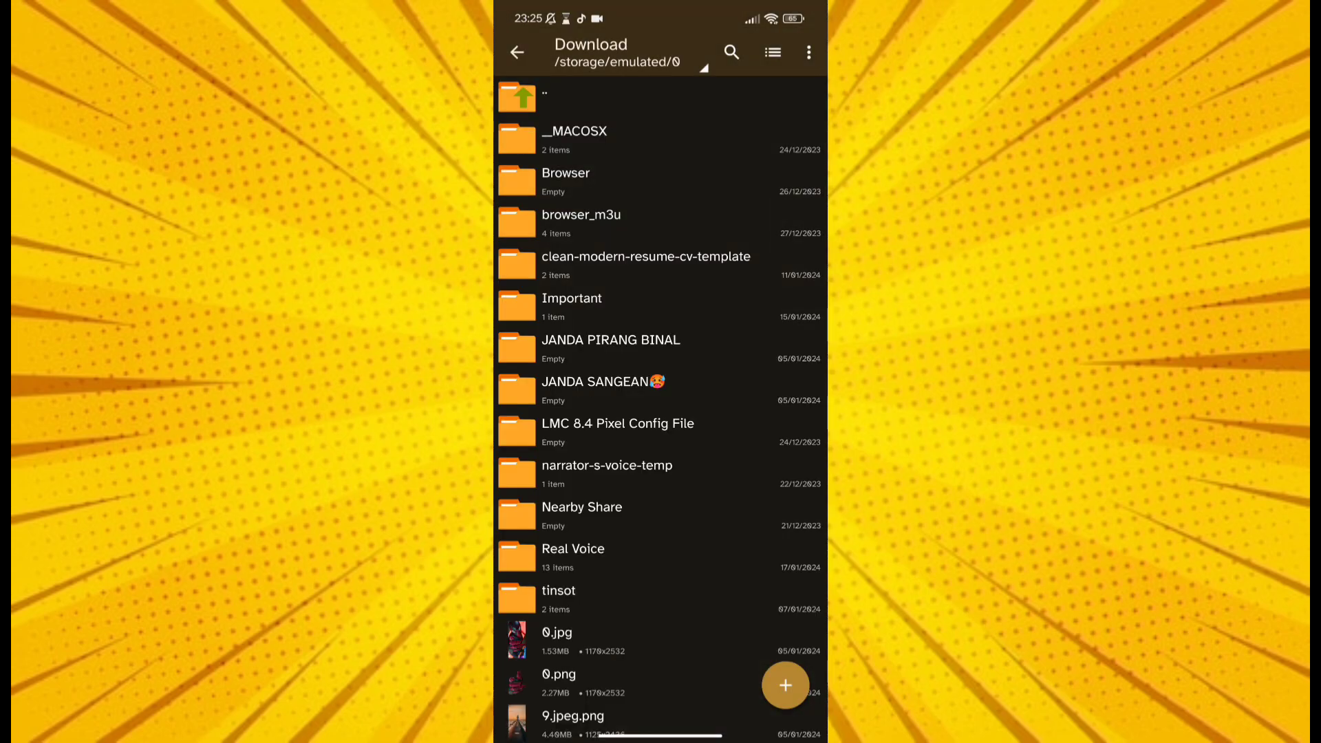
{"action": "scroll", "scroll_direction": "down", "scroll_amount": 3}
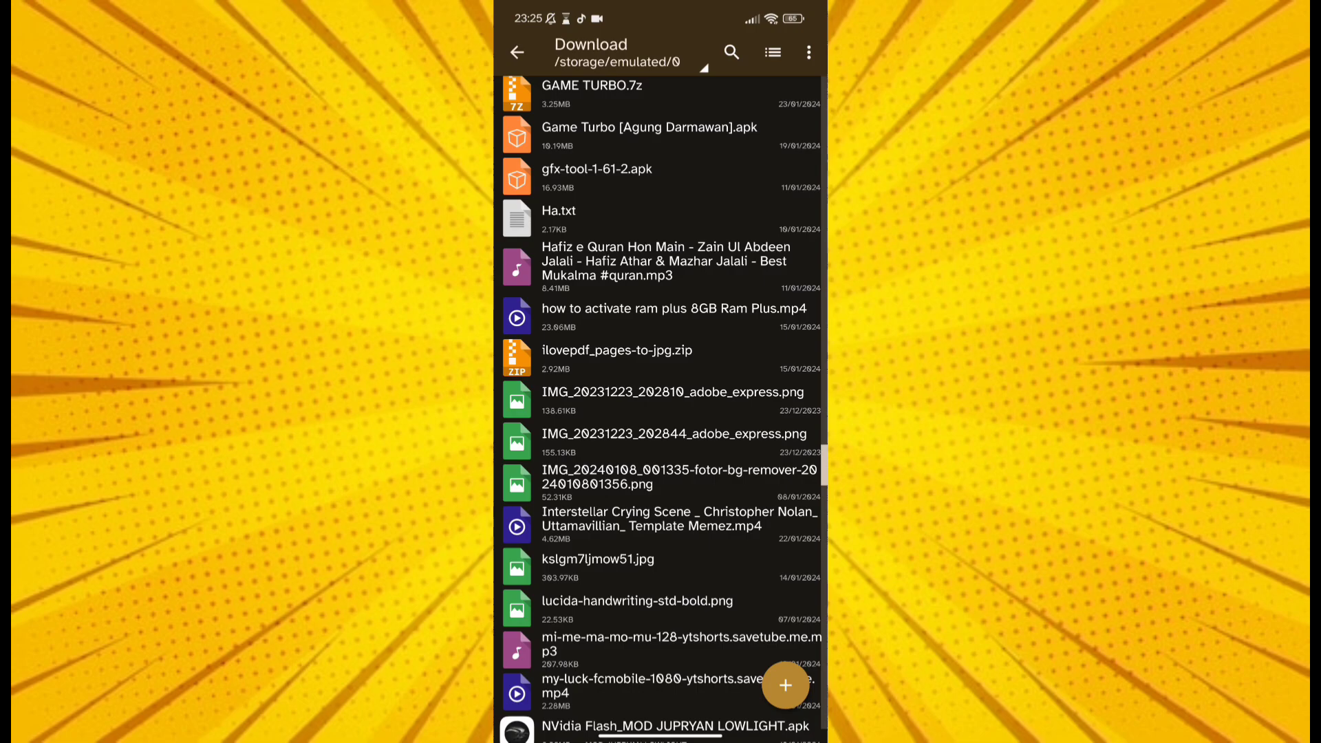
{"action": "scroll", "scroll_direction": "down", "scroll_amount": 3}
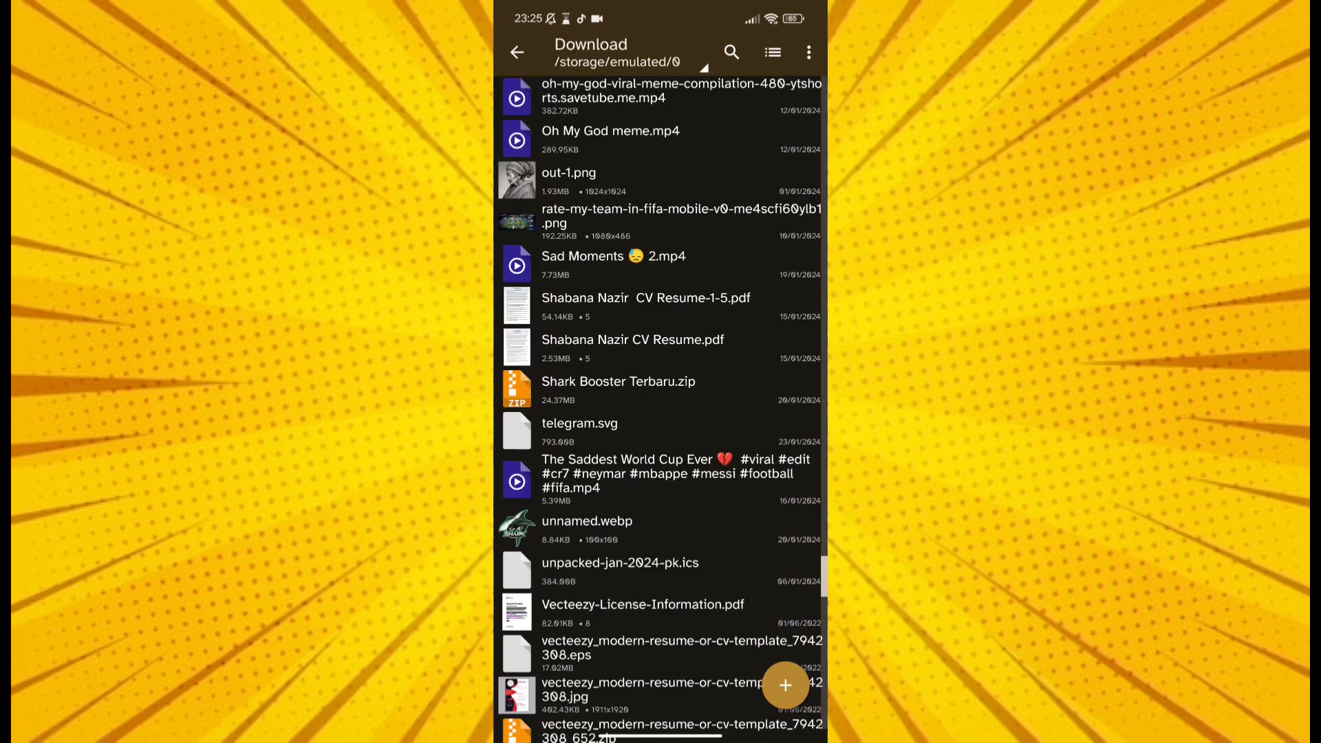
{"action": "scroll", "scroll_direction": "up", "scroll_amount": 3}
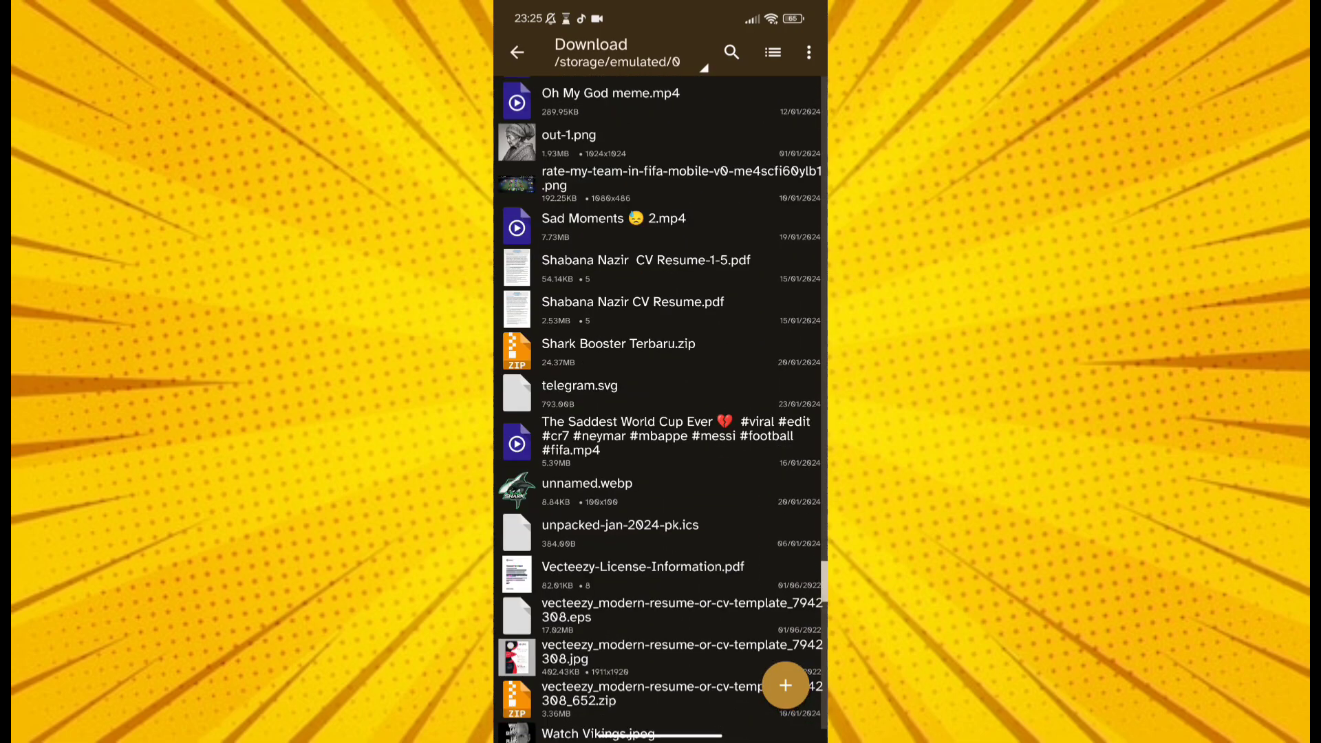
{"action": "scroll", "scroll_direction": "down", "scroll_amount": 3}
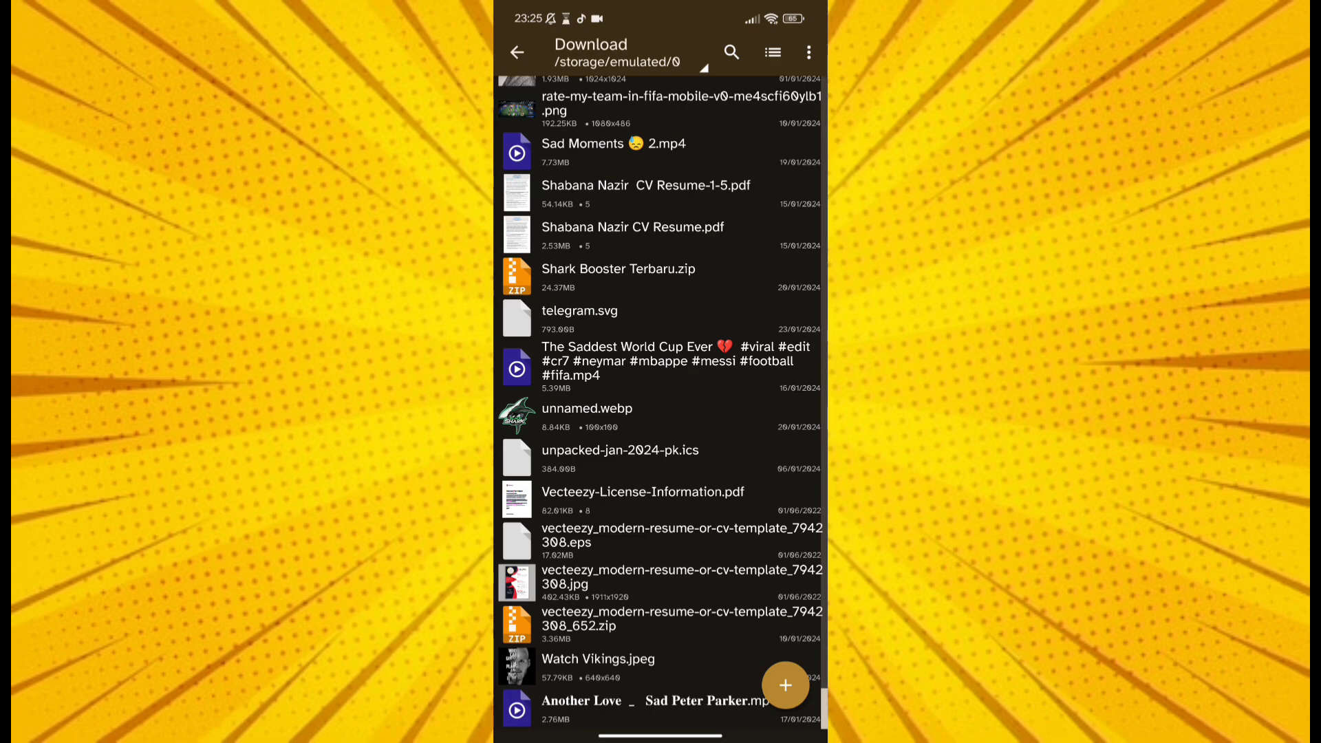
{"action": "scroll", "scroll_direction": "up", "scroll_amount": 3}
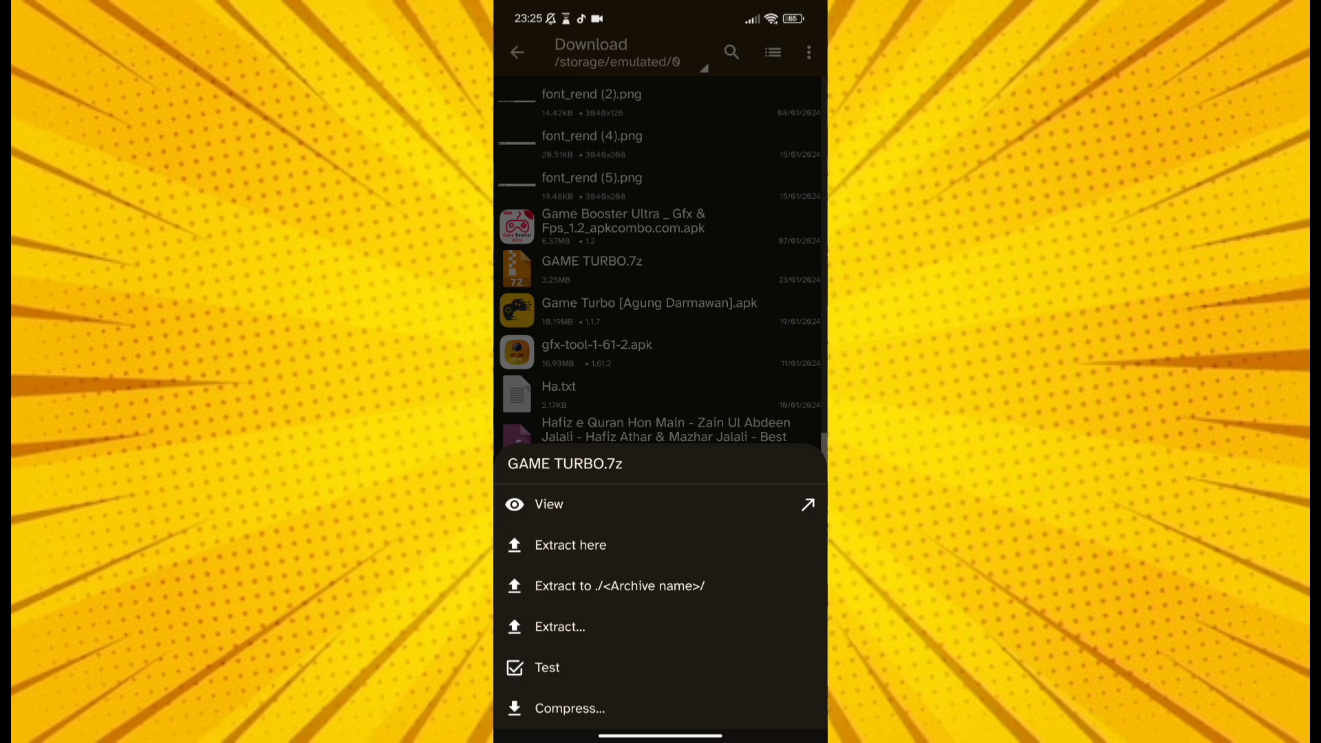
Extract GAME TURBO.7z here and locate Zona de jogos_1.0_green_r.apk in the list
{"action": "left_click", "coordinate": [570, 545]}
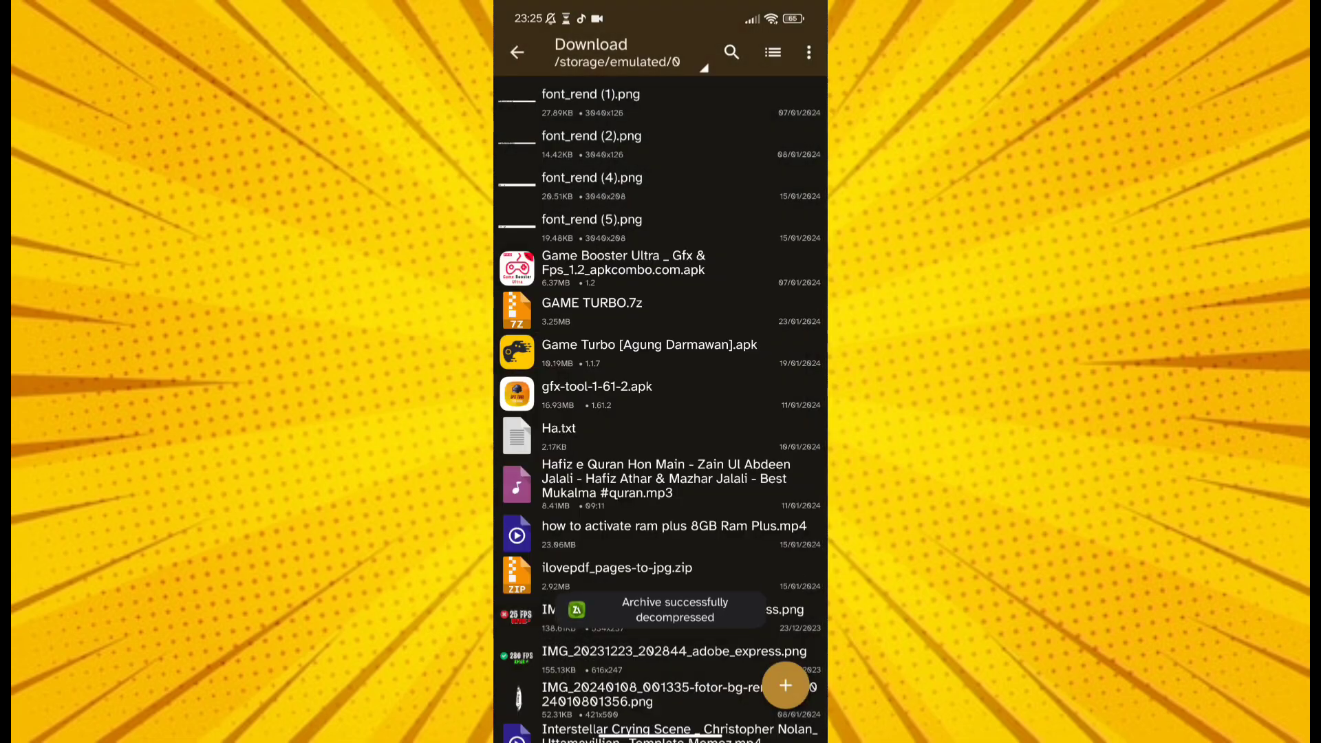
{"action": "scroll", "scroll_direction": "down", "scroll_amount": 3}
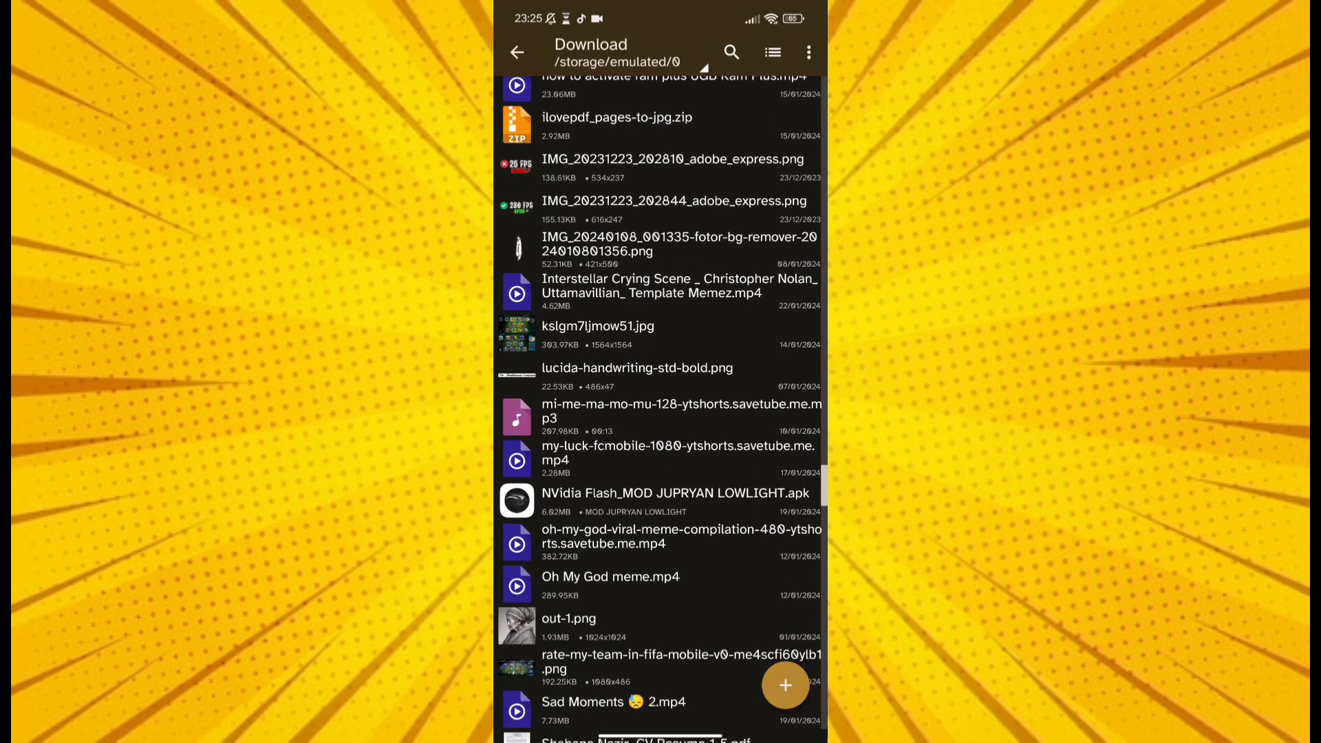
{"action": "scroll", "scroll_direction": "down", "scroll_amount": 3}
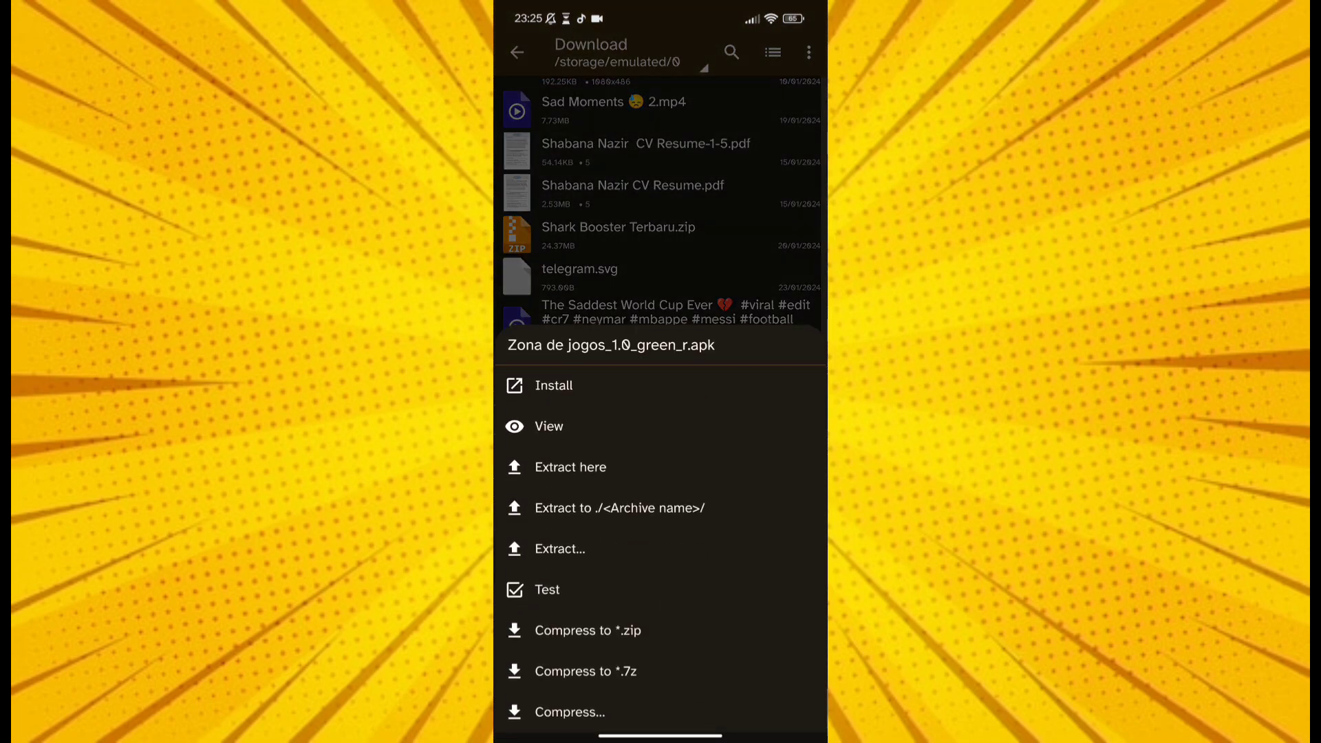
Install Game Turbo from Zona de jogos_1.0_green_r.apk and go to the home screen
{"action": "left_click", "coordinate": [553, 385]}
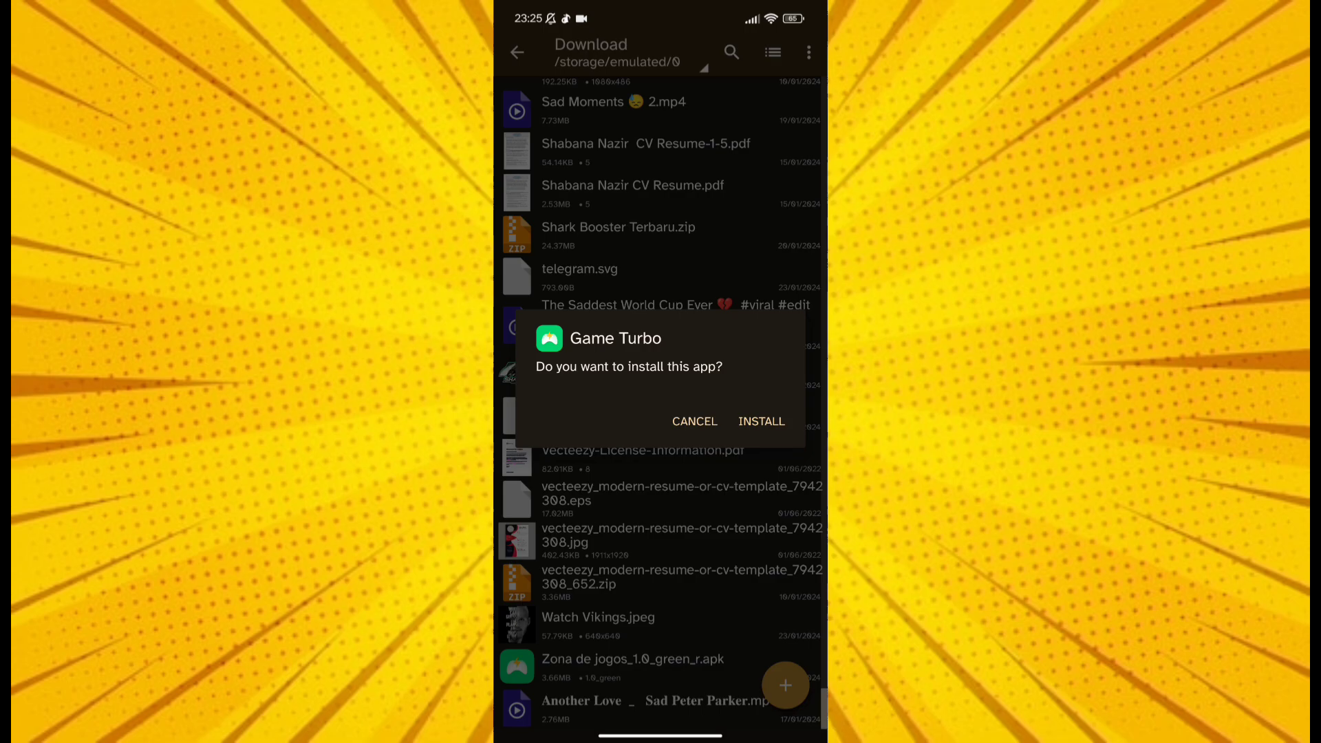
{"action": "left_click", "coordinate": [759, 421]}
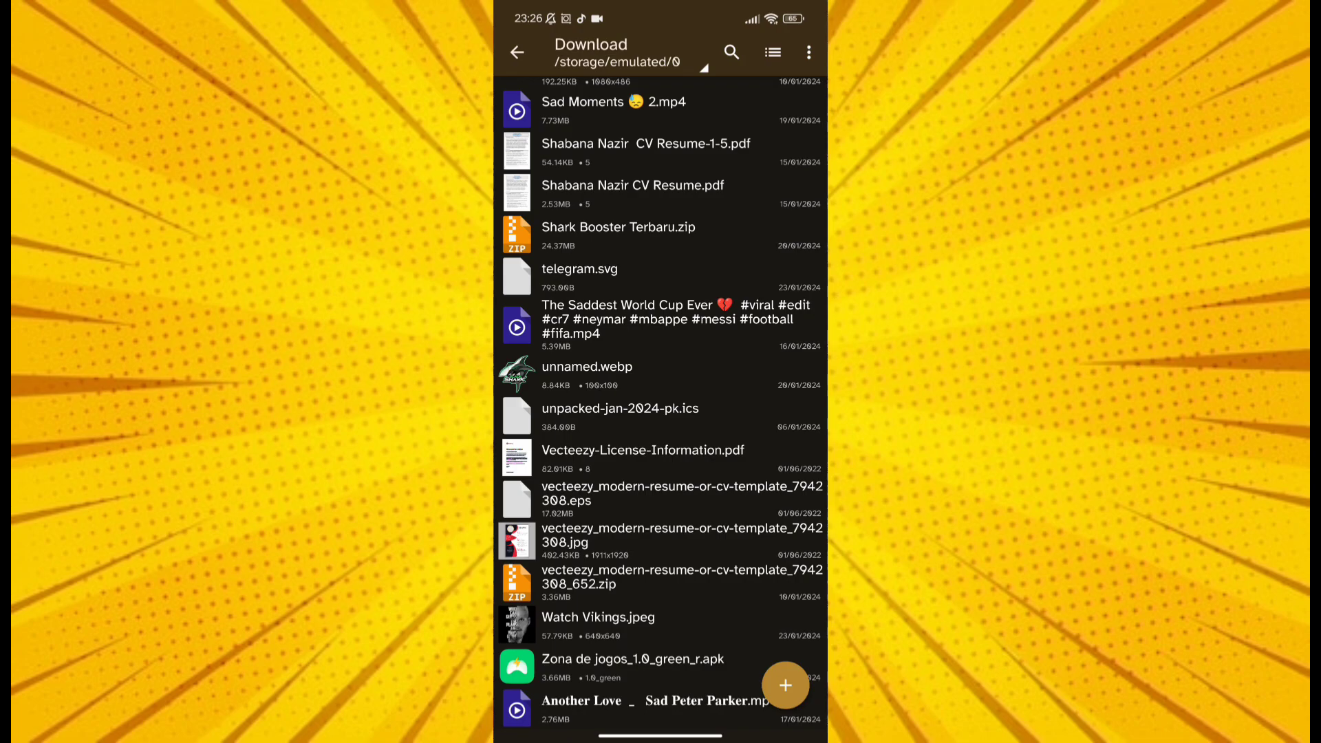
{"action": "left_click", "coordinate": [633, 659]}
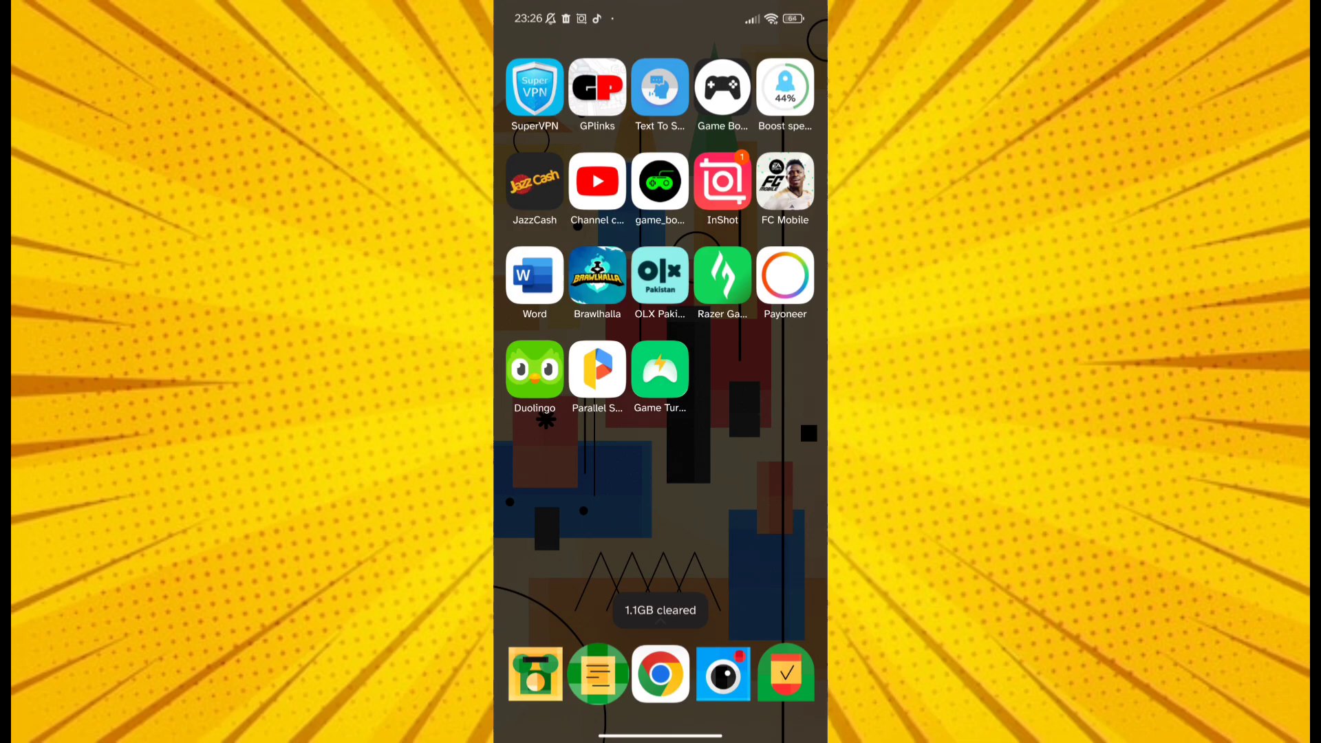
Launch Game Turbo from the home screen and allow the phone-call permission
{"action": "left_click", "coordinate": [661, 368]}
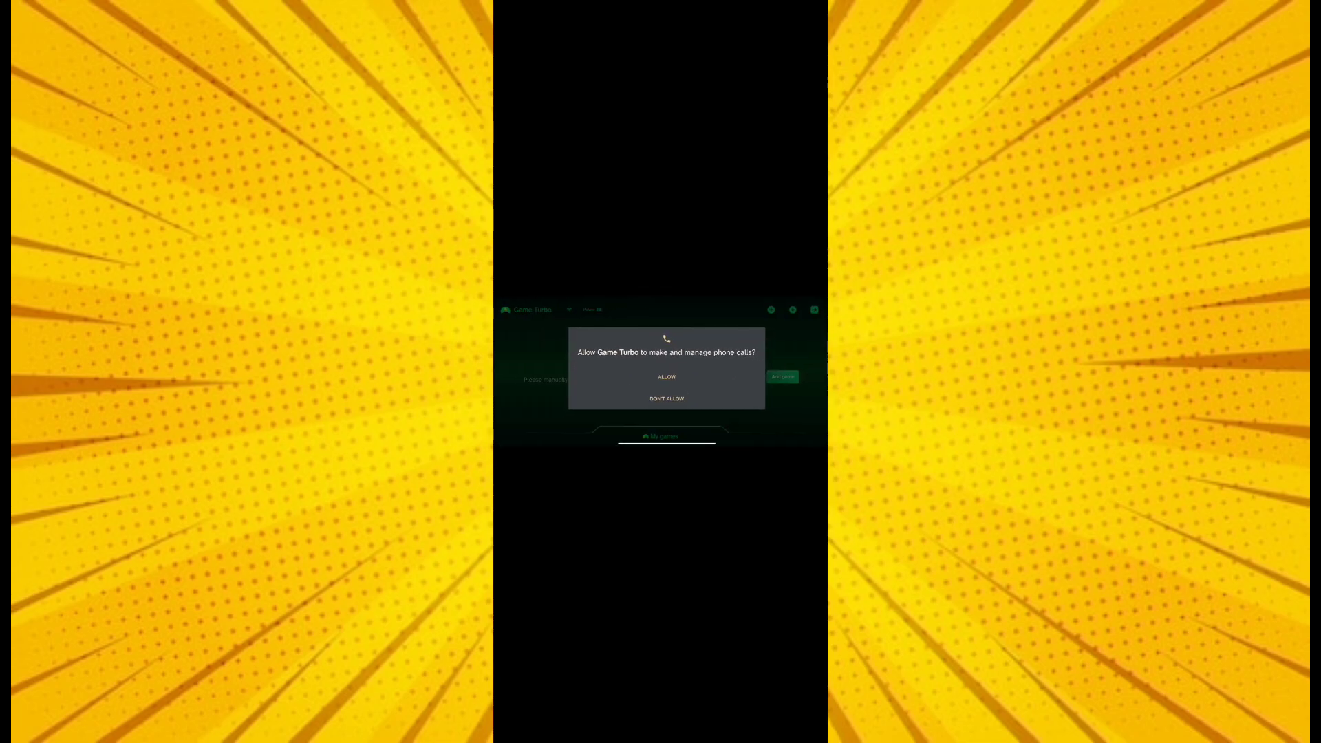
{"action": "left_click", "coordinate": [666, 376]}
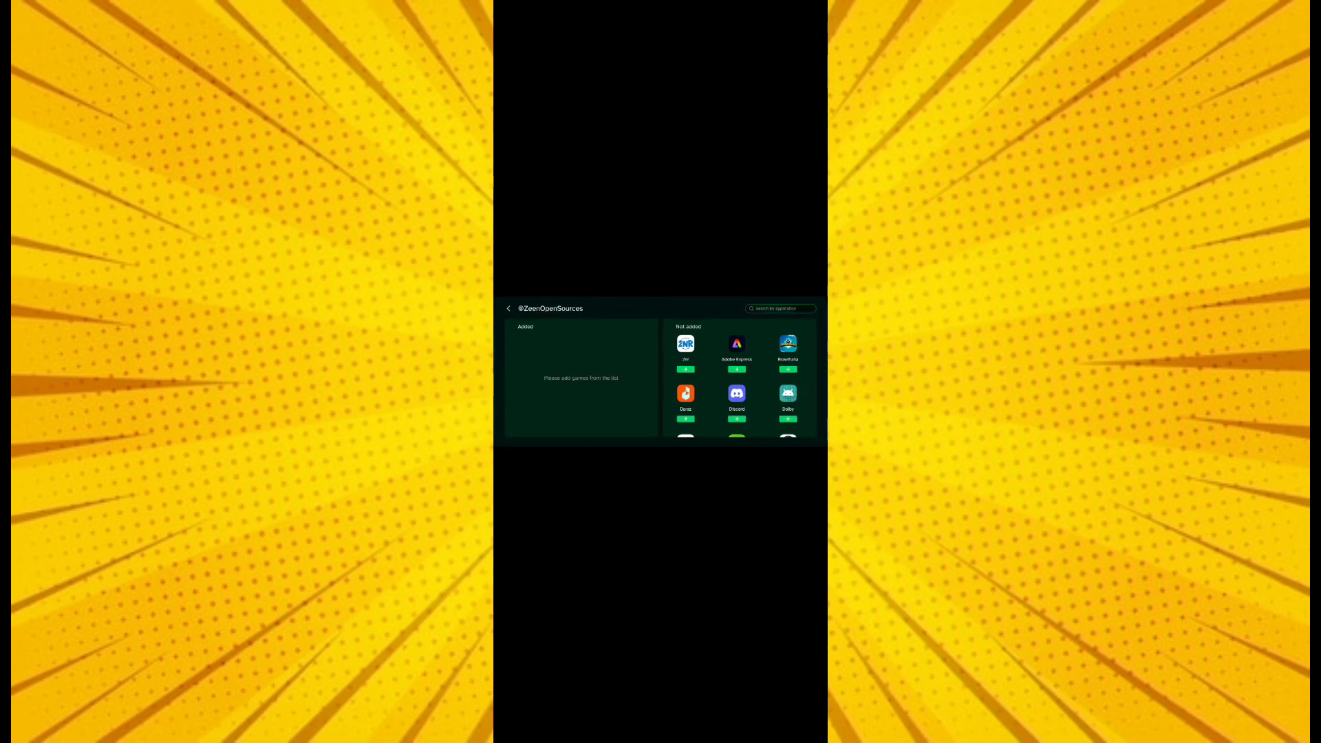
Add Brawlhalla and FC Mobile to Game Turbo's games, then go back to the main screen
{"action": "left_click", "coordinate": [788, 371]}
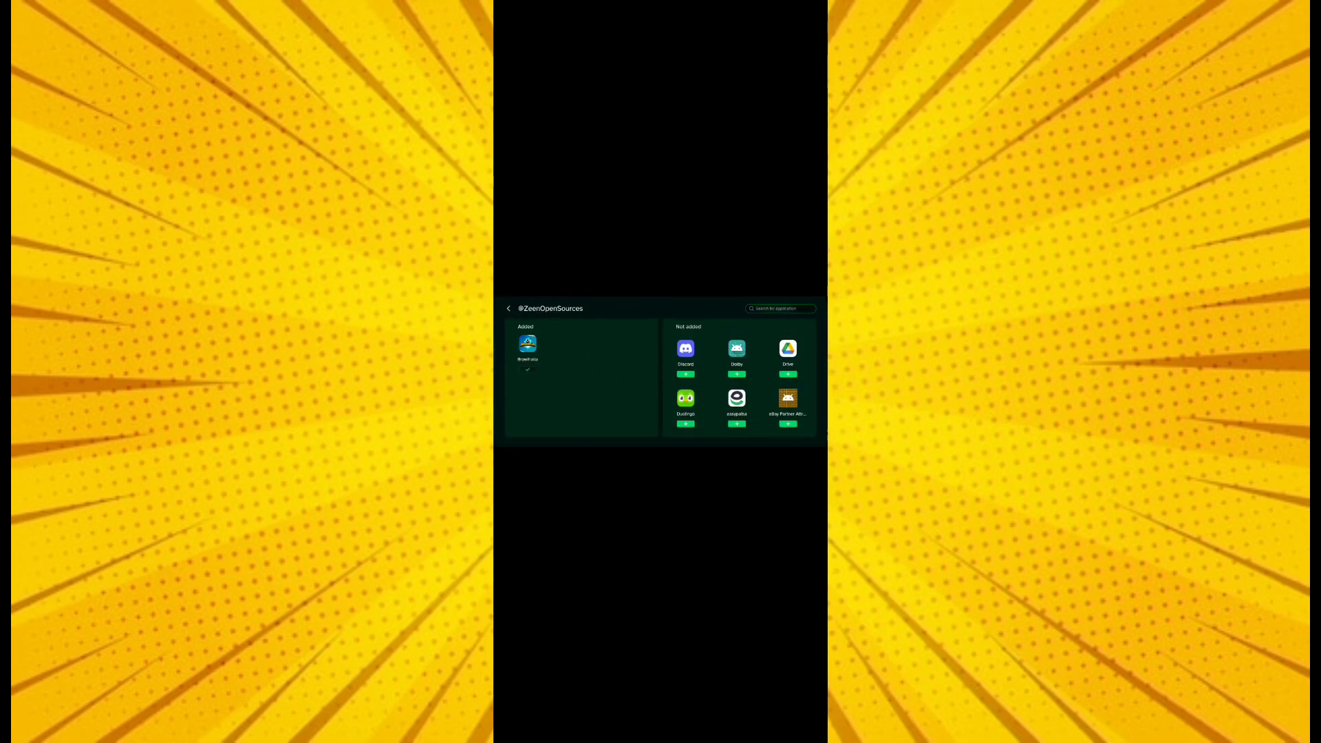
{"action": "scroll", "scroll_direction": "down", "scroll_amount": 3}
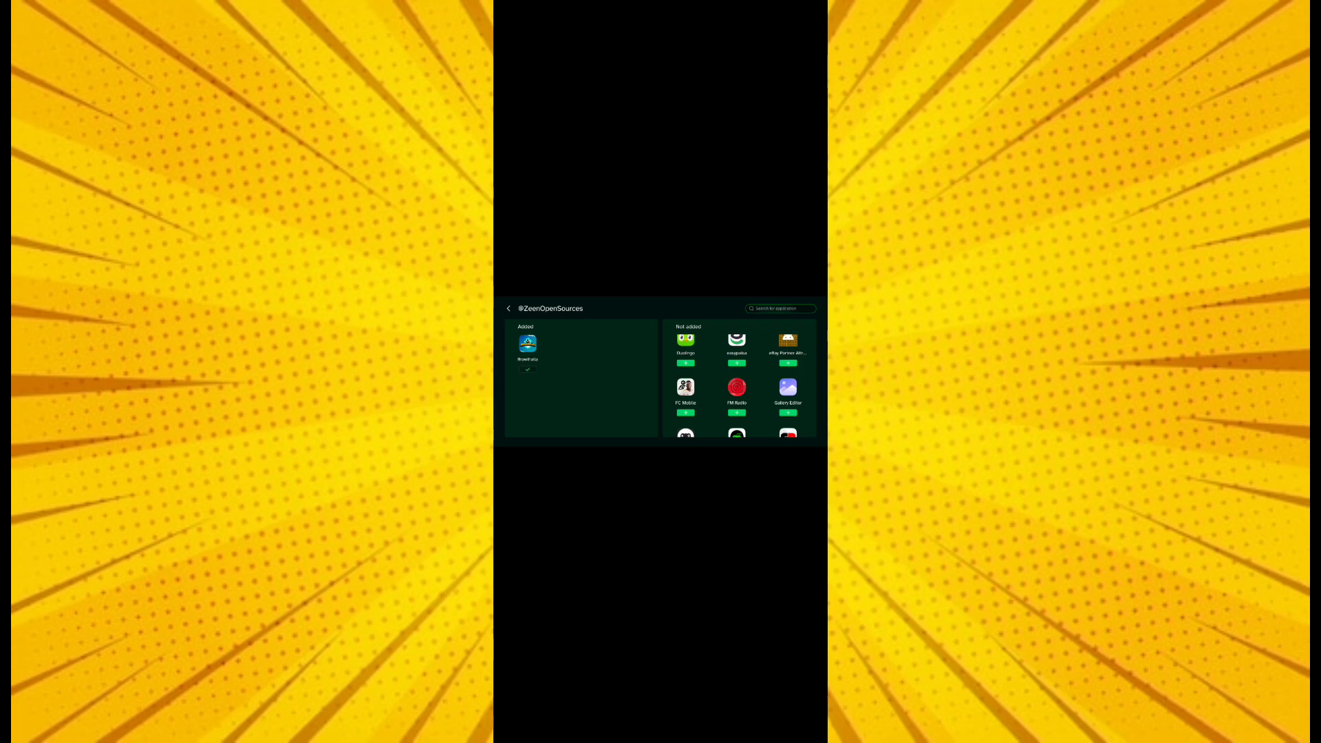
{"action": "left_click", "coordinate": [686, 412]}
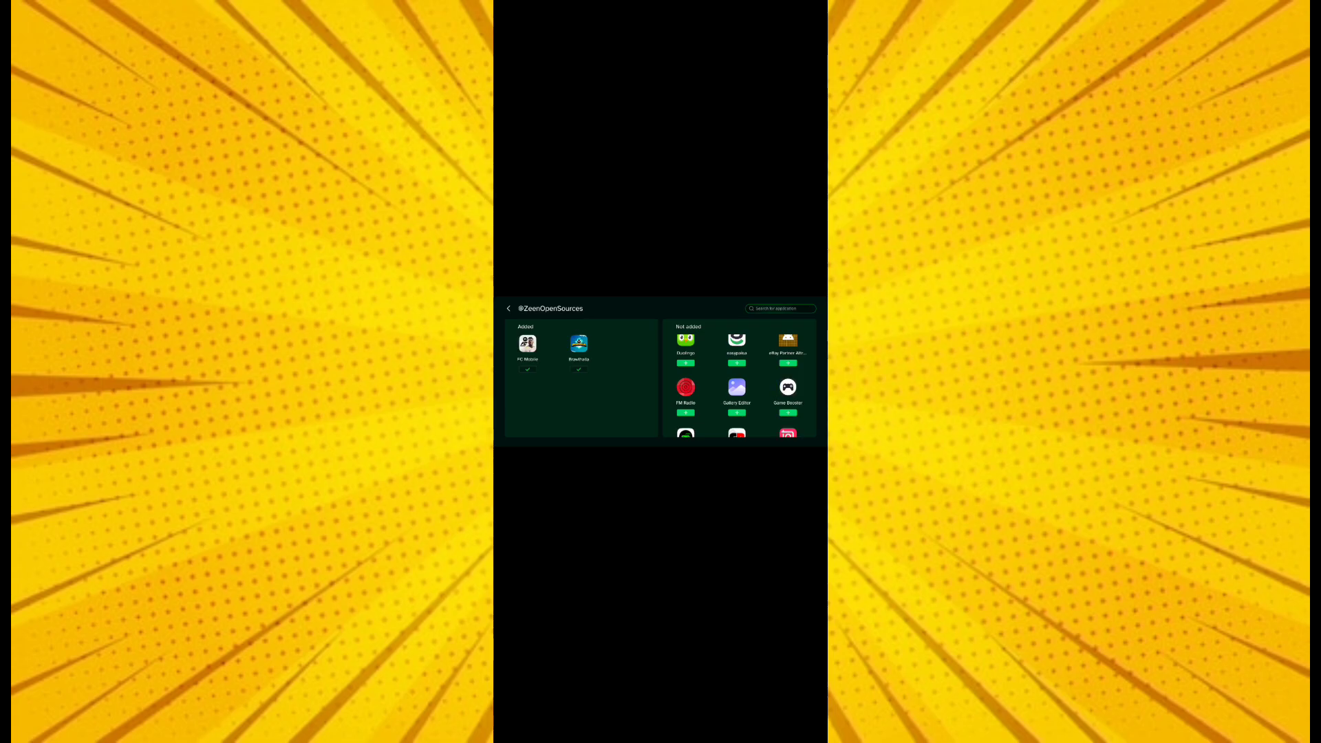
{"action": "left_click", "coordinate": [510, 308]}
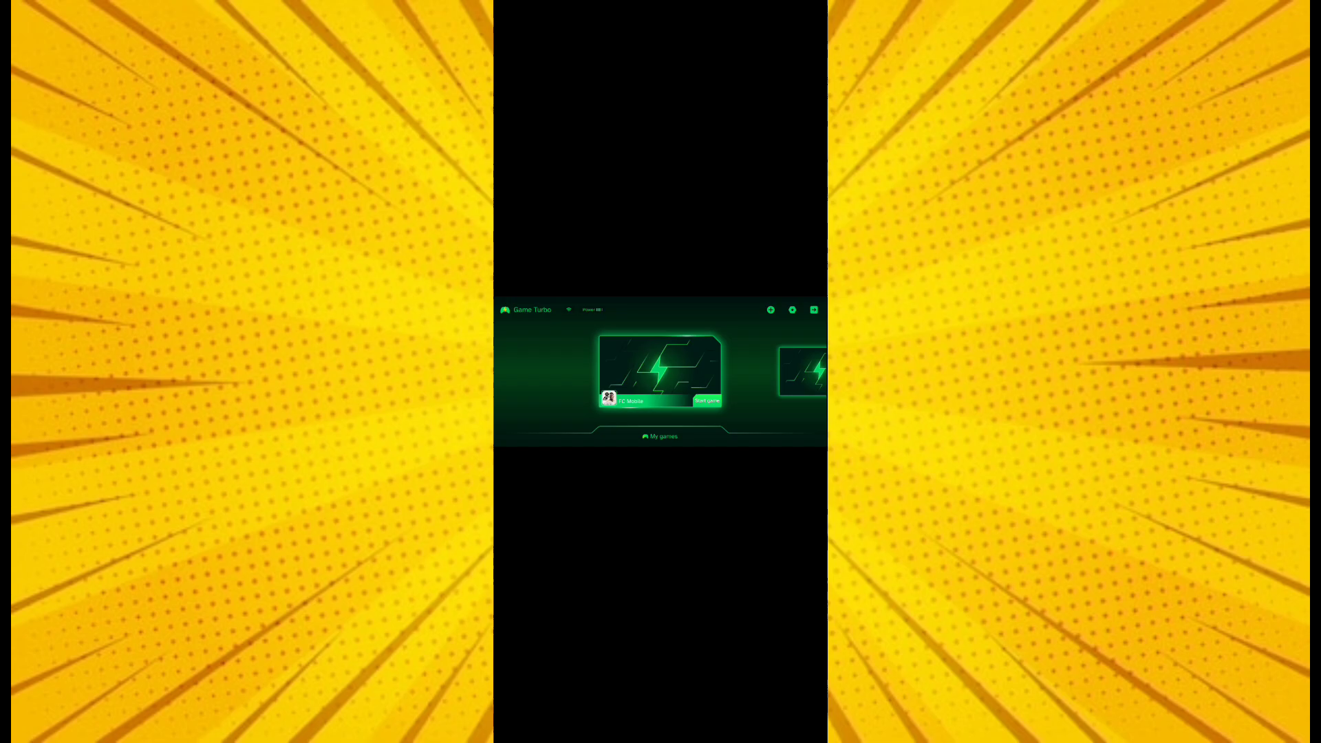
Open Game Turbo's settings panel from the gear icon at the top right
{"action": "left_click", "coordinate": [770, 308]}
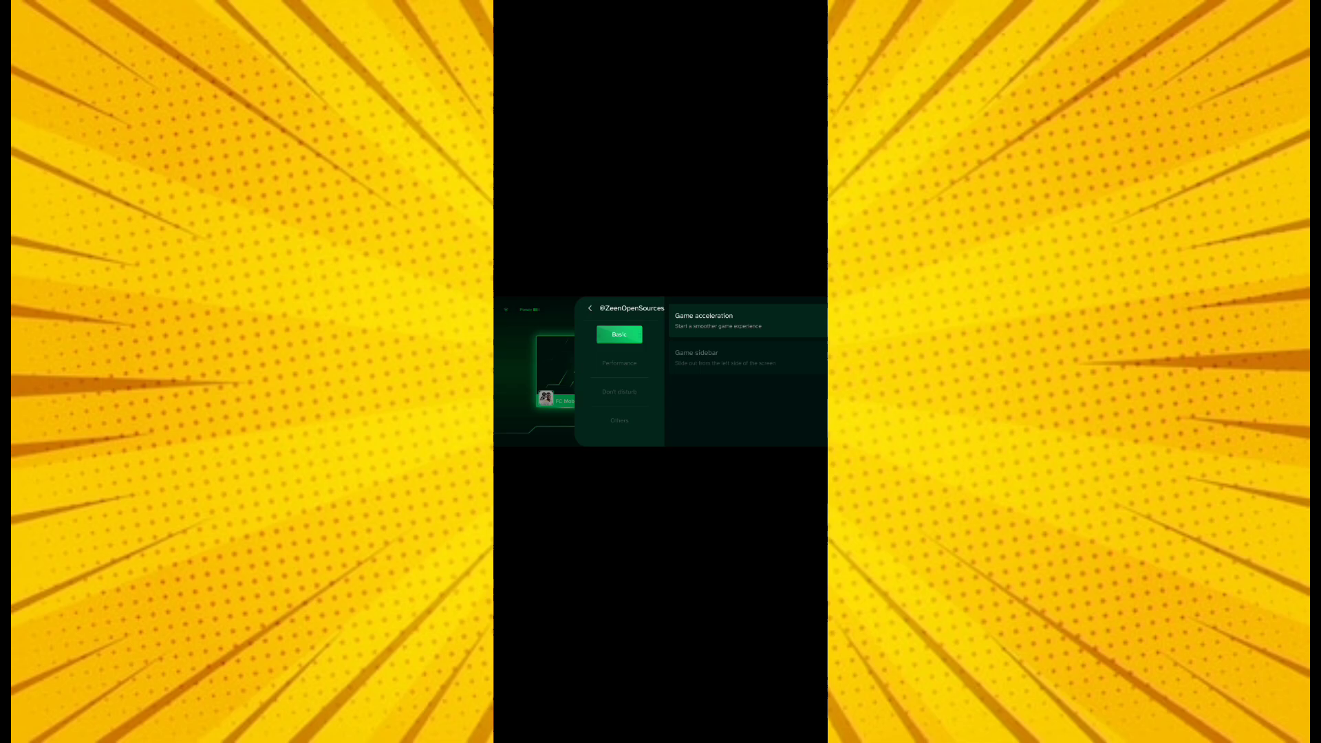